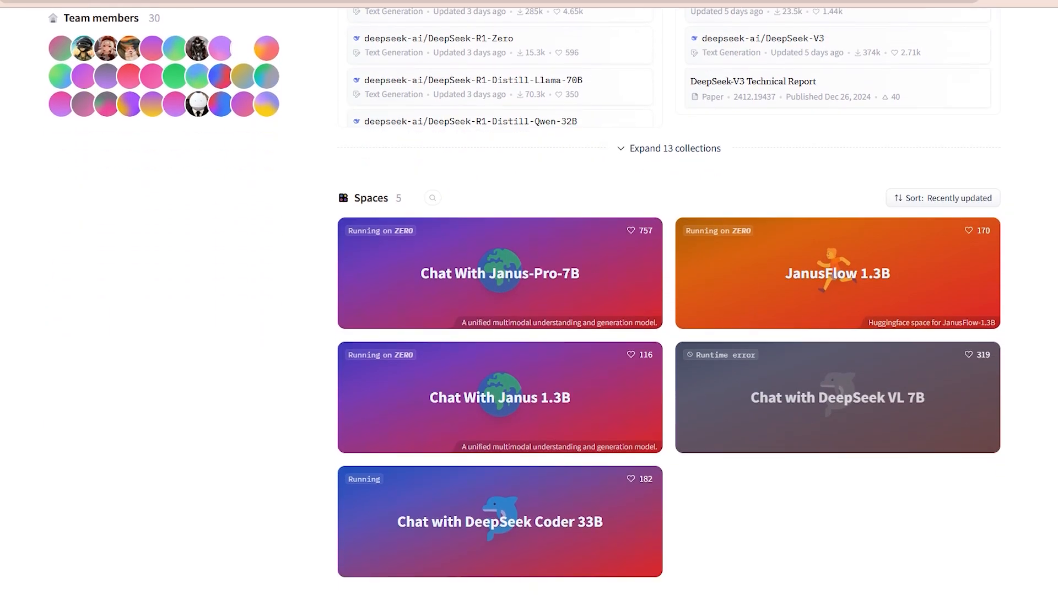
scroll("down", 3)
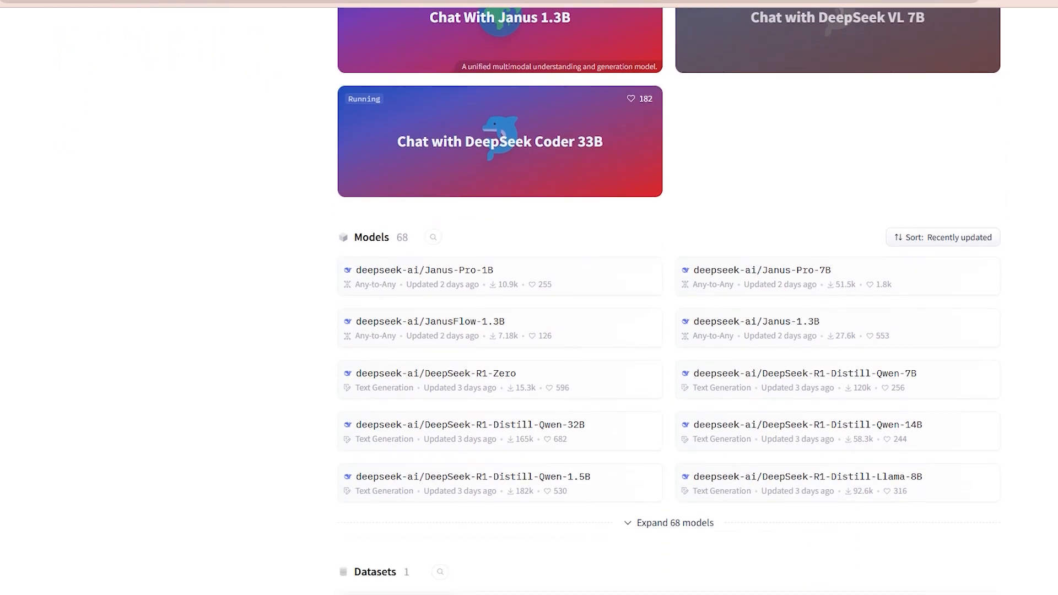
scroll("down", 3)
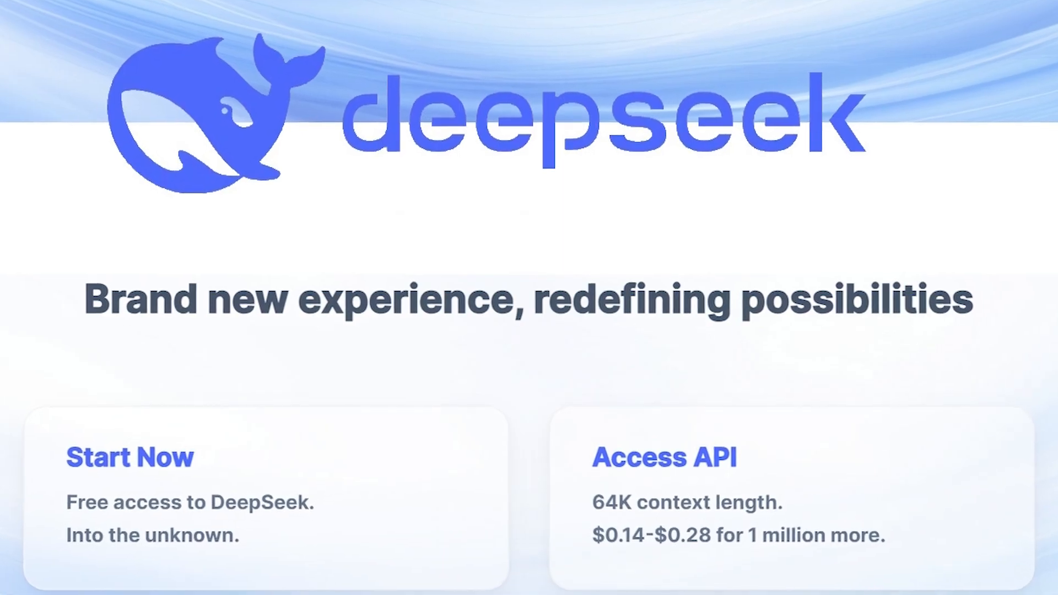
scroll("down", 3)
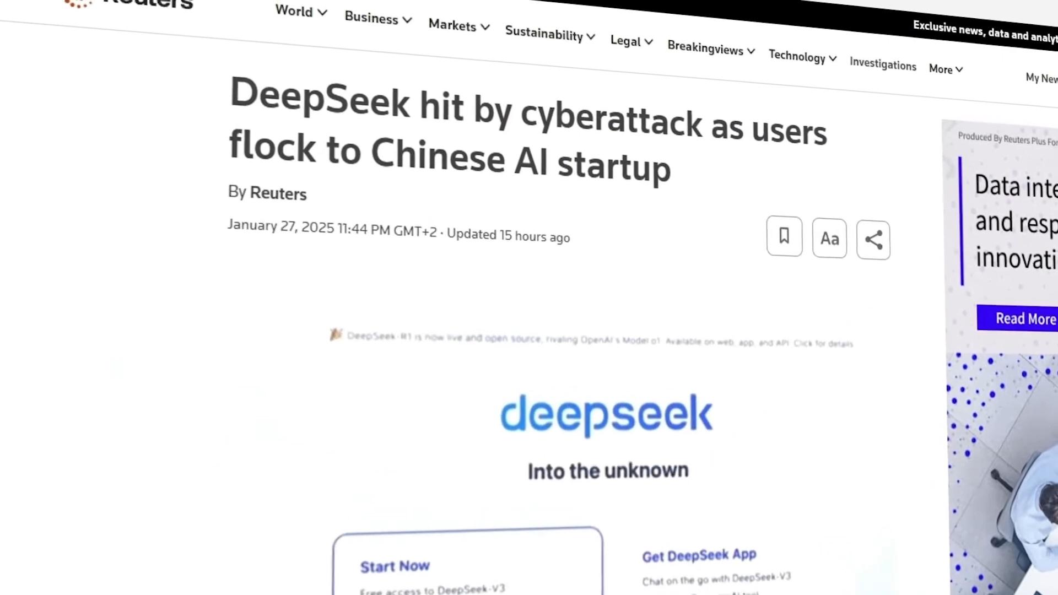
scroll("down", 3)
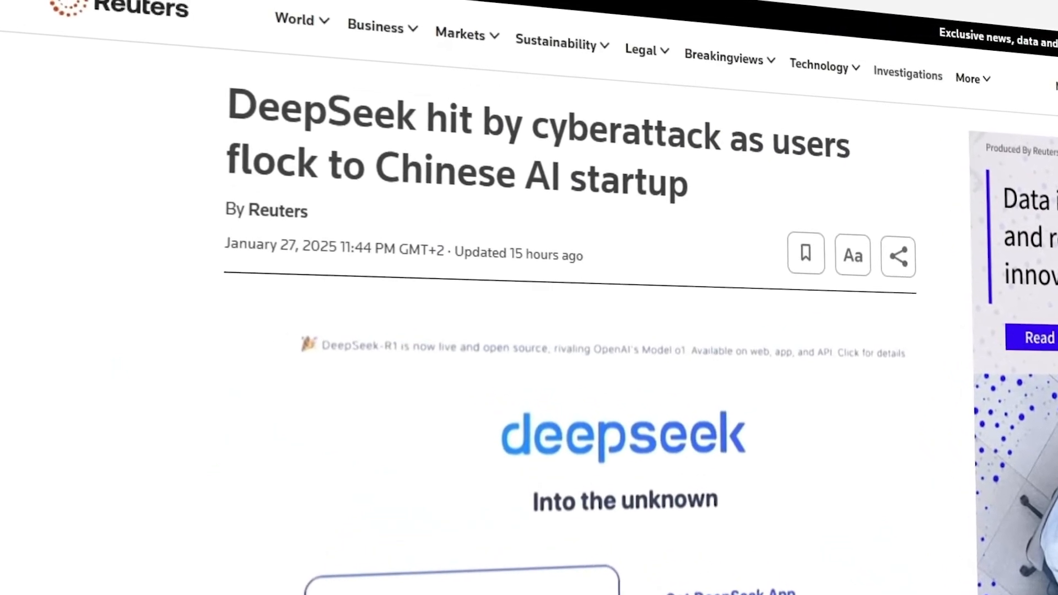